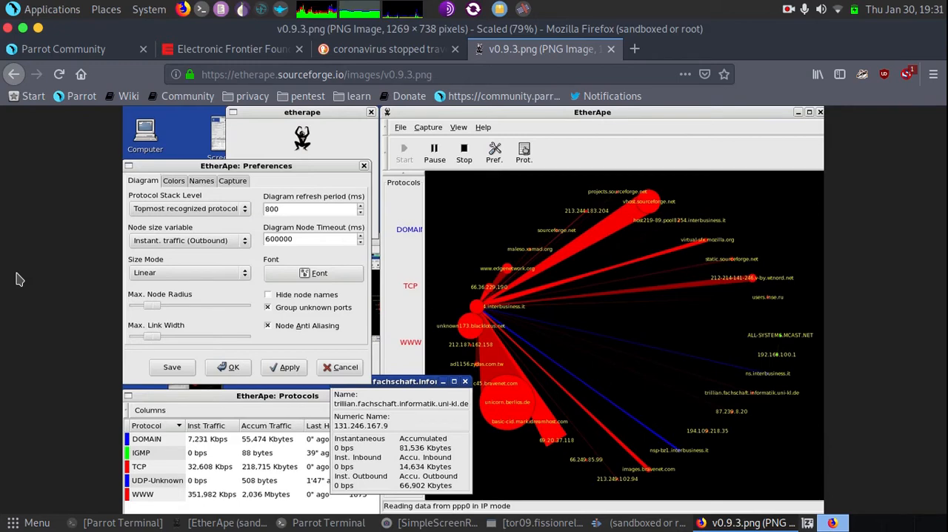
pyautogui.moveTo(607, 282)
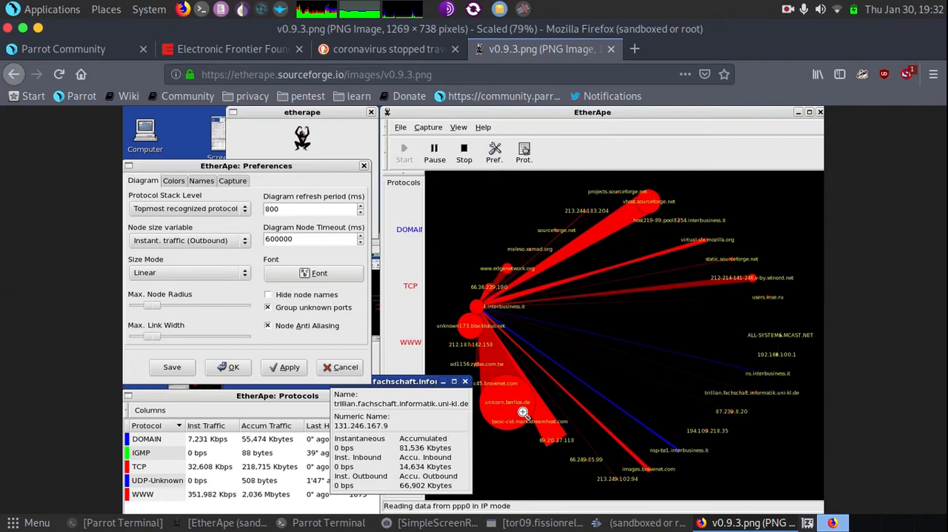
pyautogui.moveTo(483, 403)
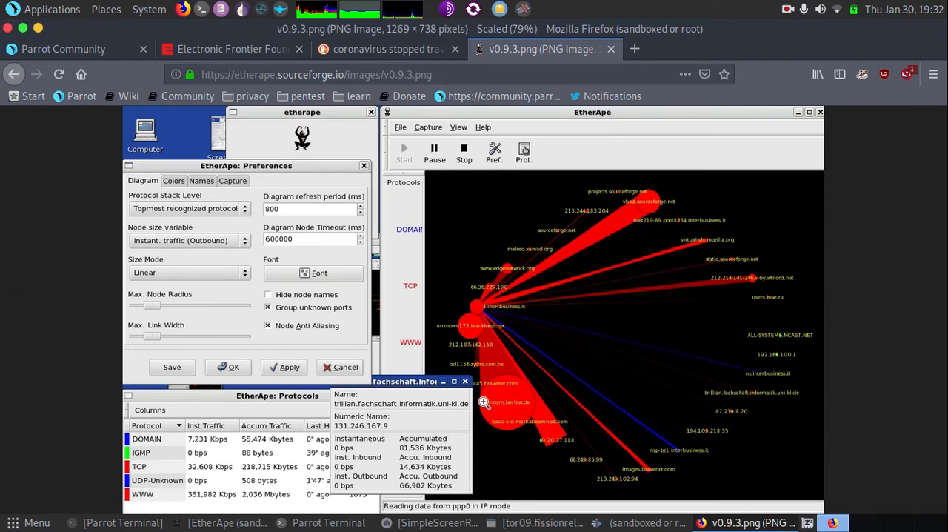
pyautogui.moveTo(492, 314)
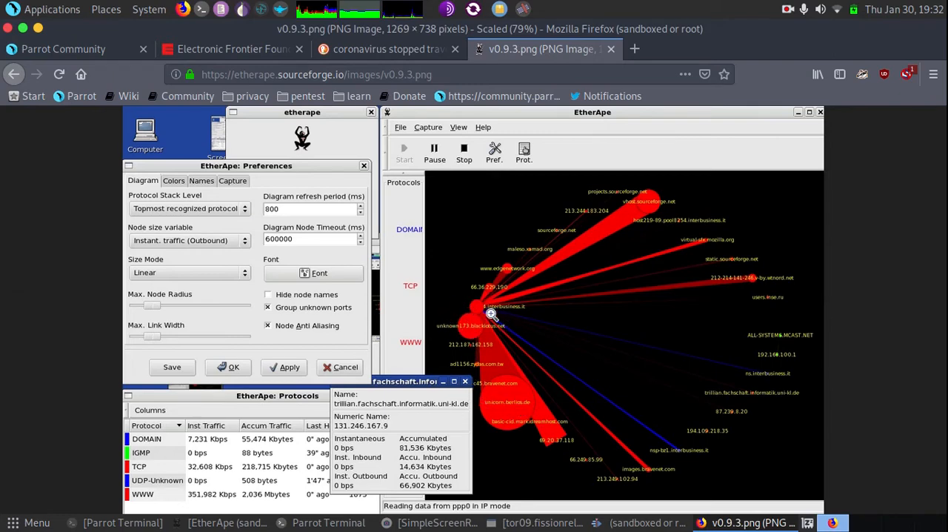
pyautogui.moveTo(469, 326)
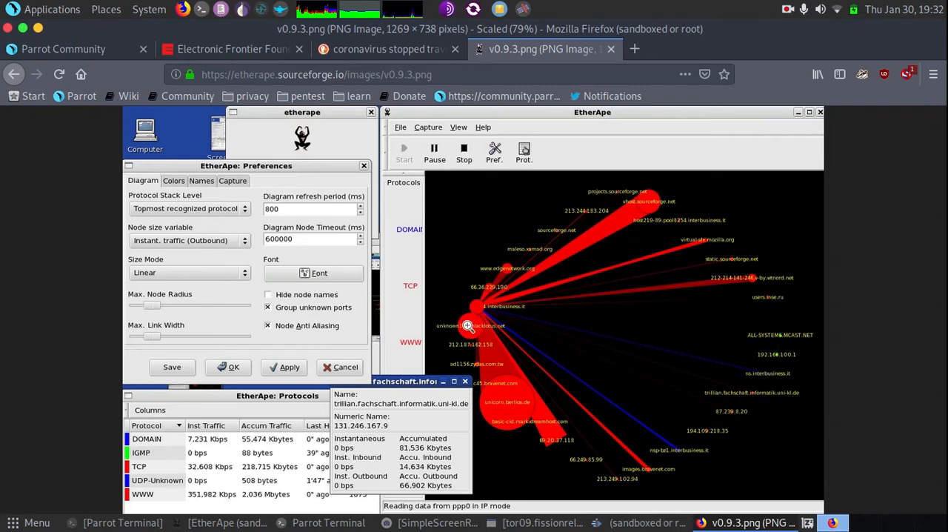
pyautogui.moveTo(489, 324)
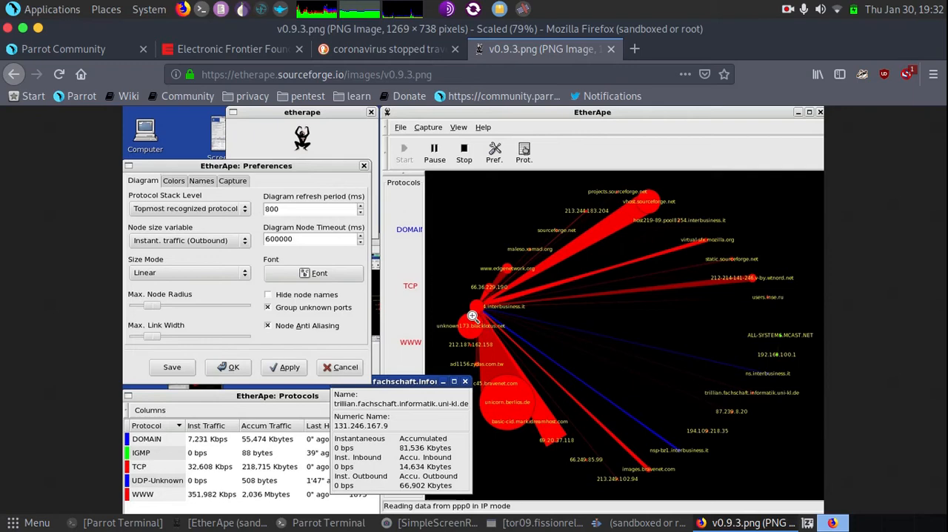
pyautogui.moveTo(489, 430)
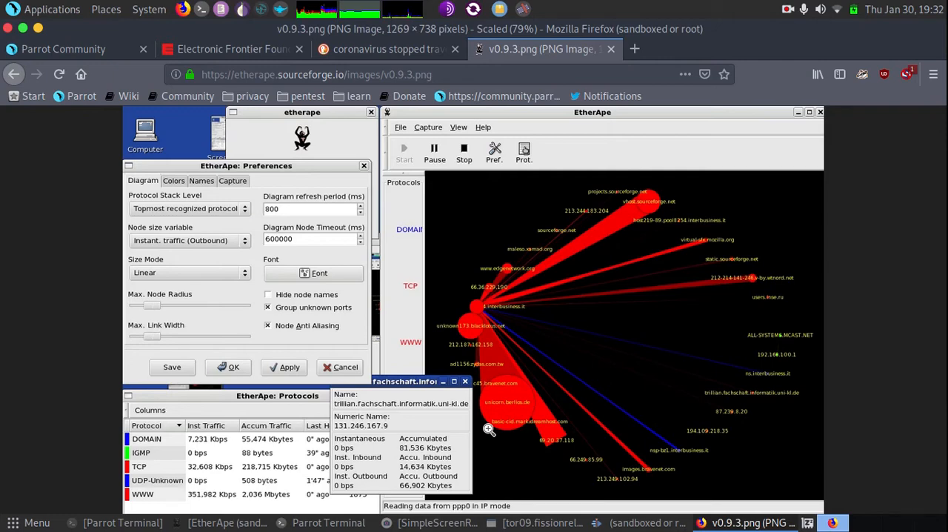
pyautogui.moveTo(487, 438)
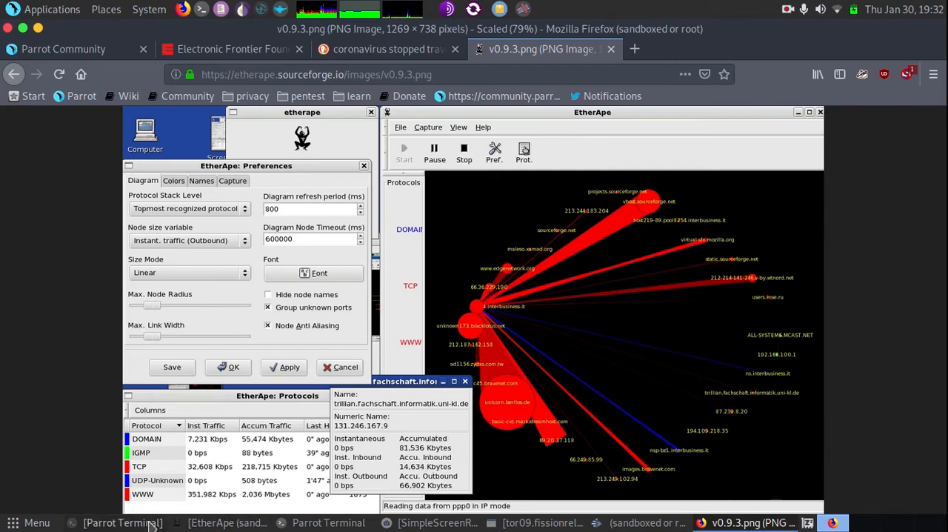
pyautogui.moveTo(118, 521)
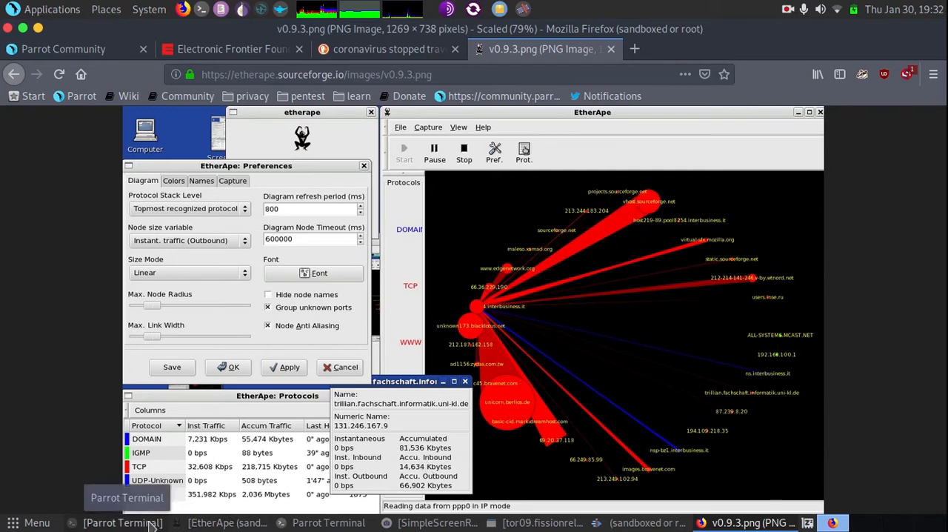
# Bring the Parrot Terminal with the AnonSurf tunnel output back to the front
pyautogui.click(119, 522)
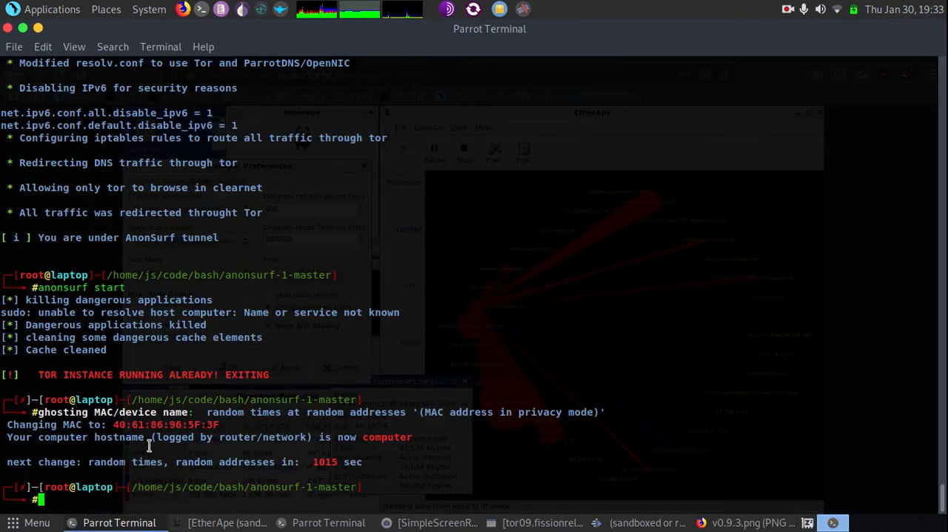
pyautogui.moveTo(437, 452)
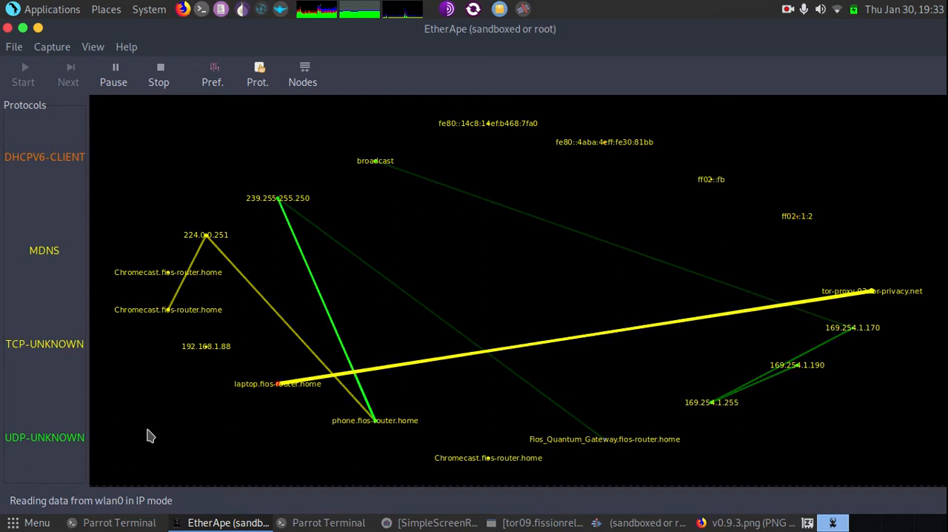
pyautogui.moveTo(249, 398)
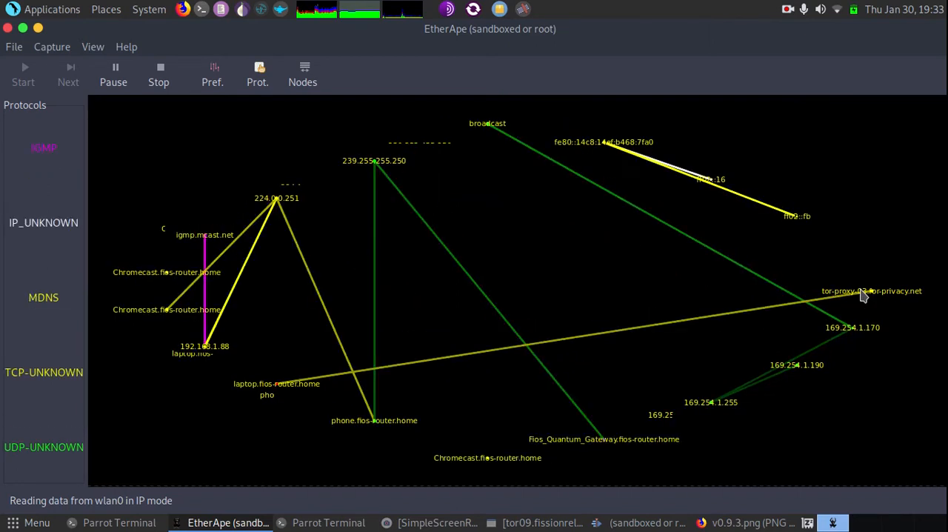
pyautogui.click(863, 294)
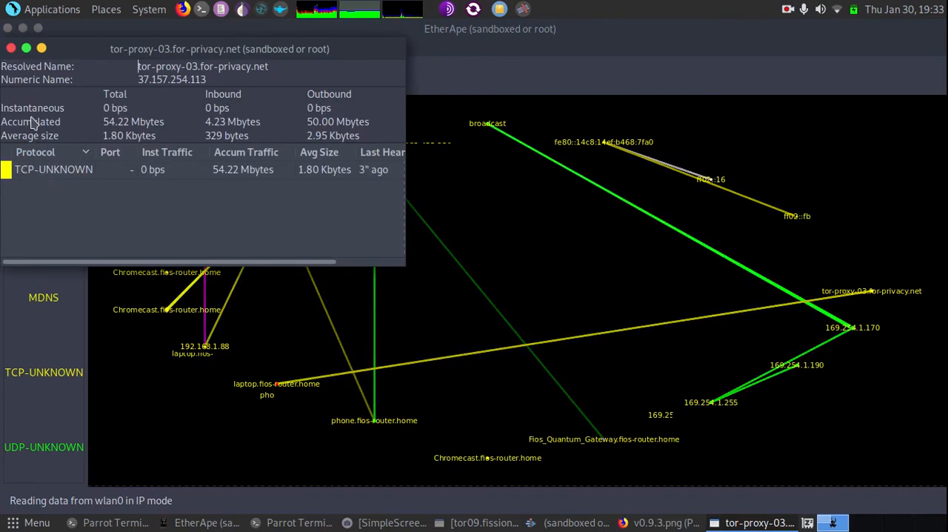
pyautogui.moveTo(12, 49)
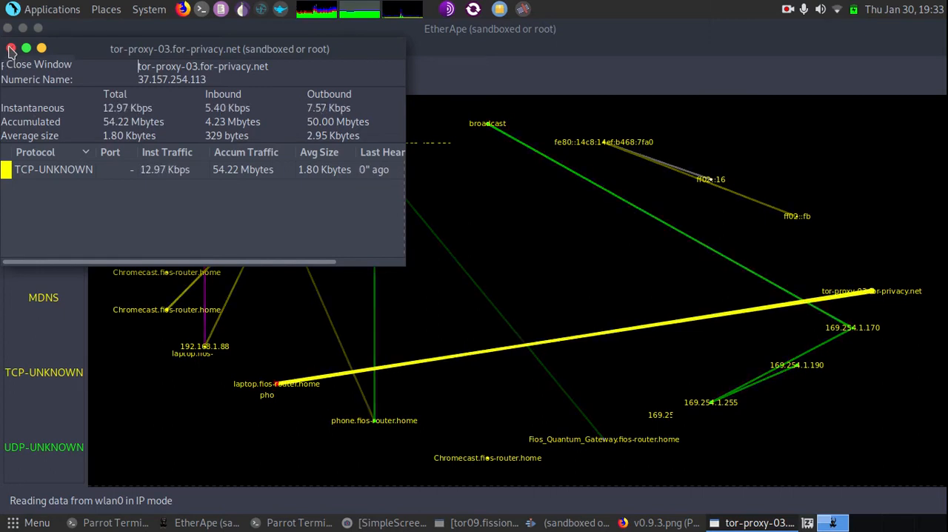
pyautogui.click(12, 47)
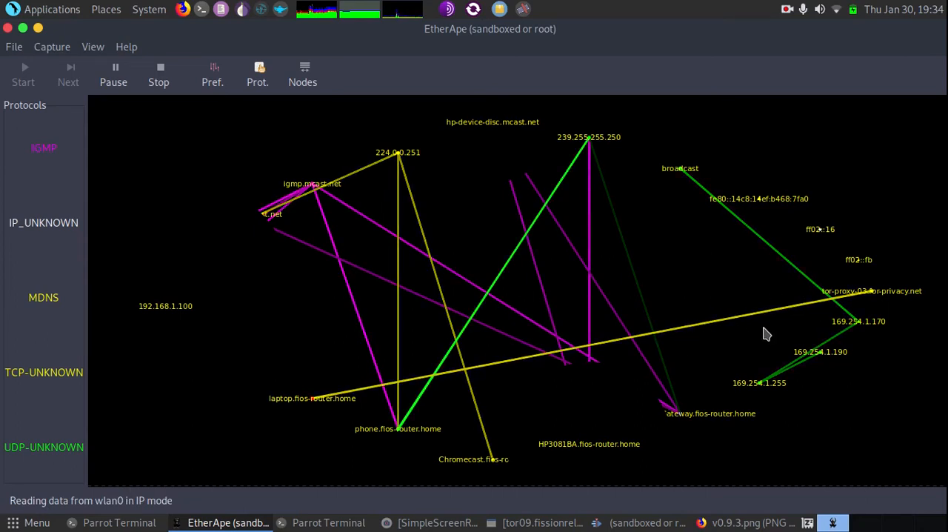
pyautogui.moveTo(384, 252)
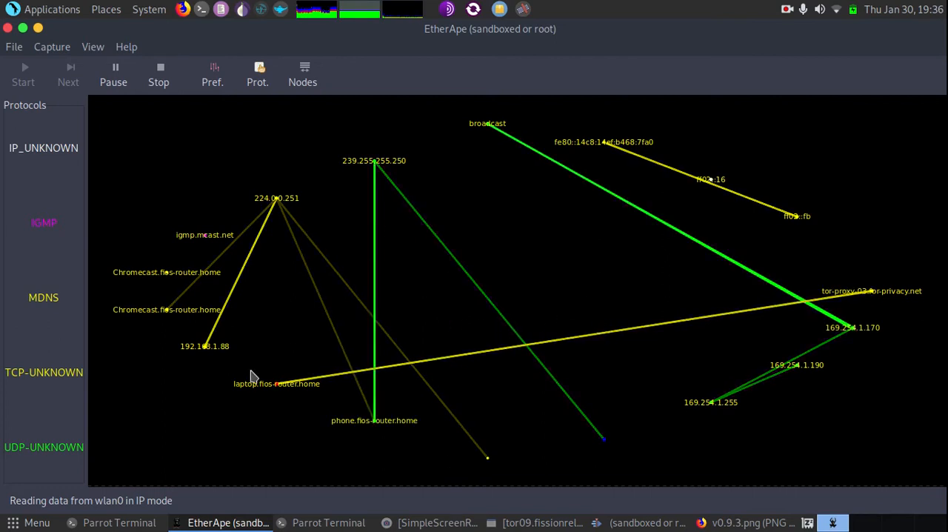
pyautogui.moveTo(753, 295)
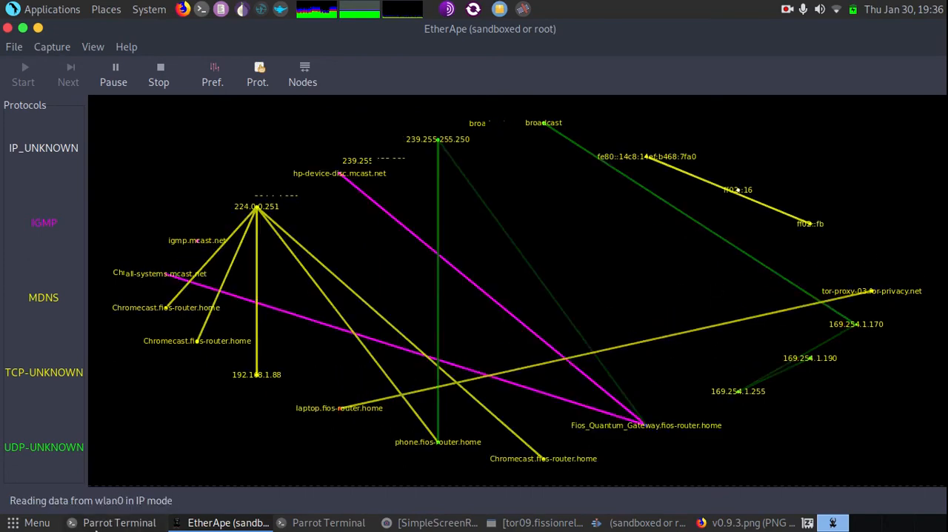
# Run 'anonsurf stop', decline killing applications, and return to the EtherApe graph
pyautogui.click(118, 522)
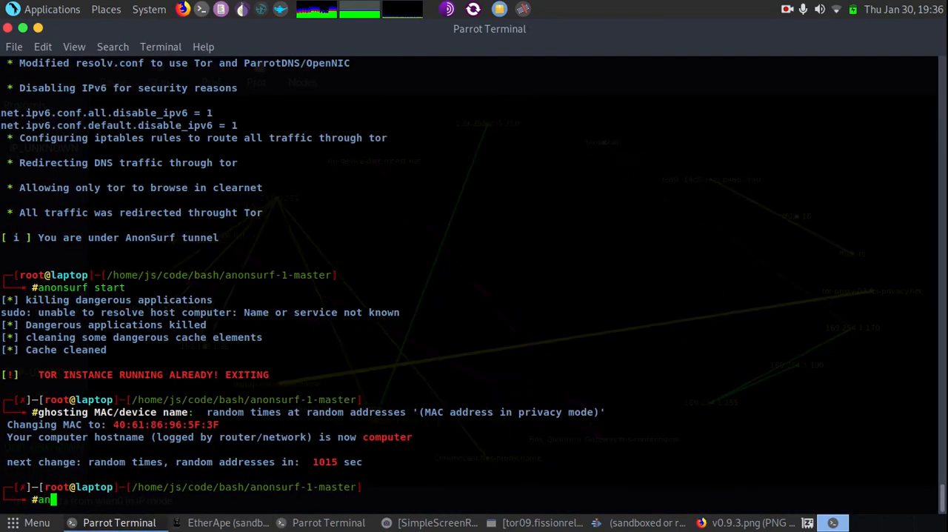
pyautogui.write('stop')
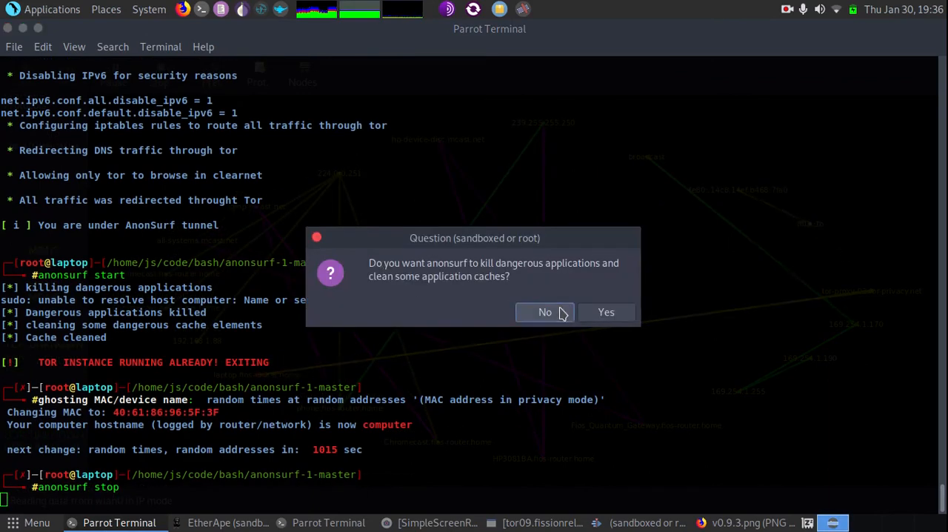
pyautogui.click(606, 311)
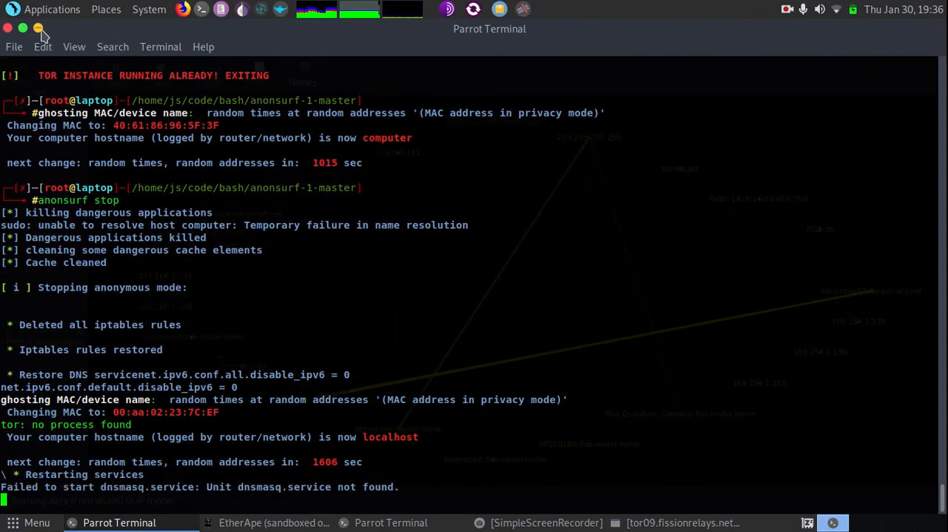
pyautogui.click(273, 522)
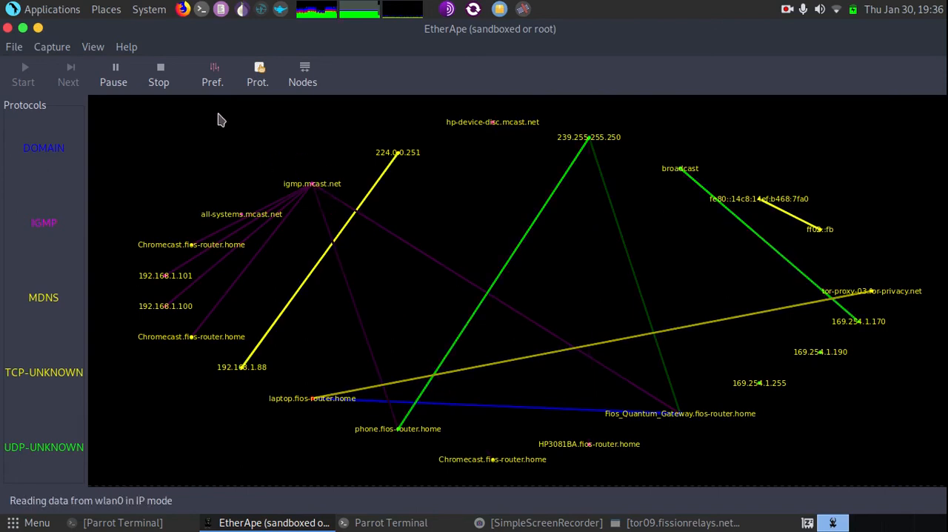
pyautogui.moveTo(726, 305)
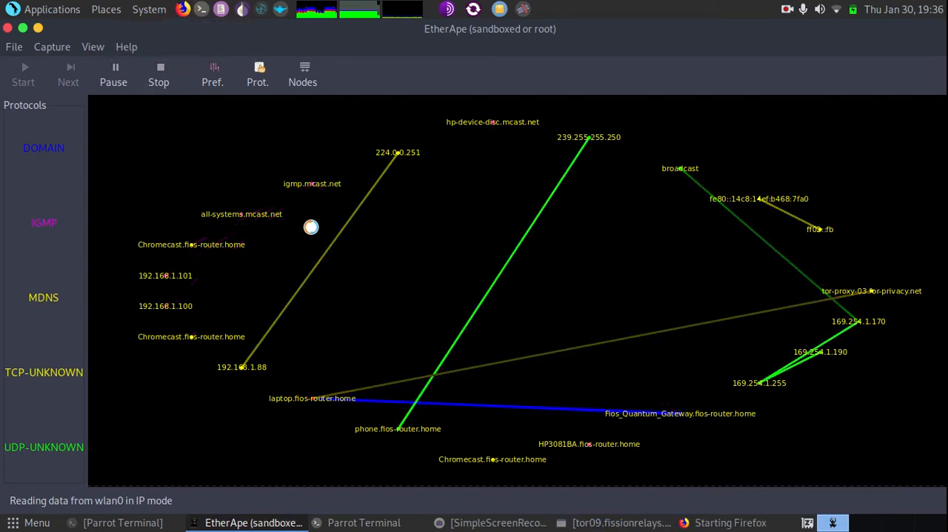
# Launch Firefox and load the Parrot OS homepage from the bookmark
pyautogui.click(833, 522)
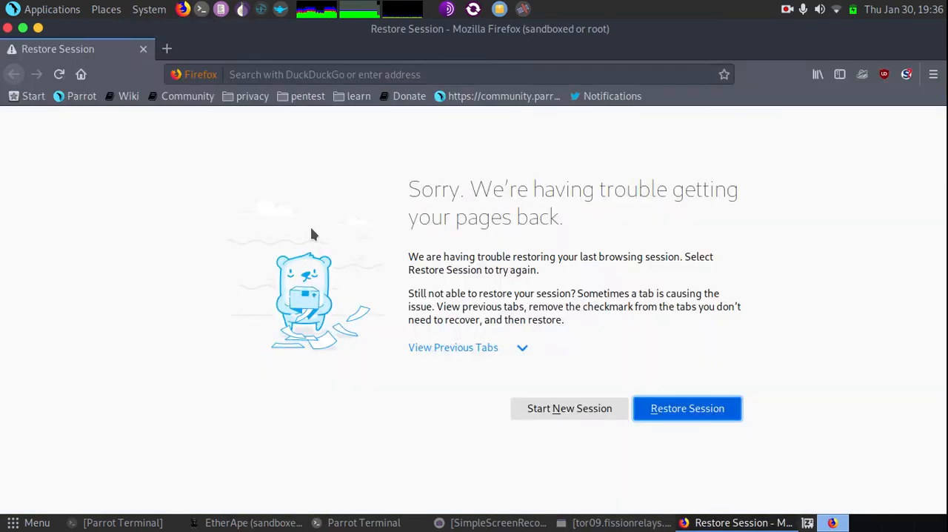
pyautogui.moveTo(411, 115)
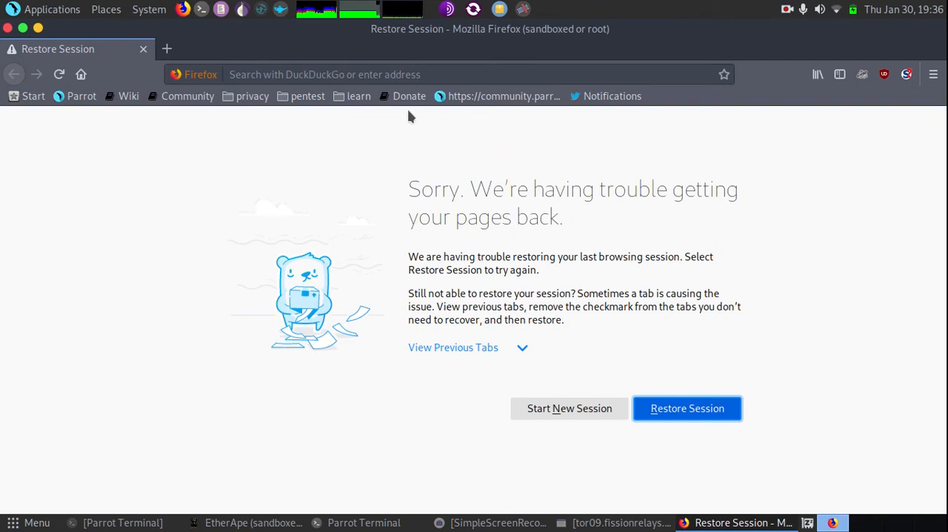
pyautogui.click(688, 409)
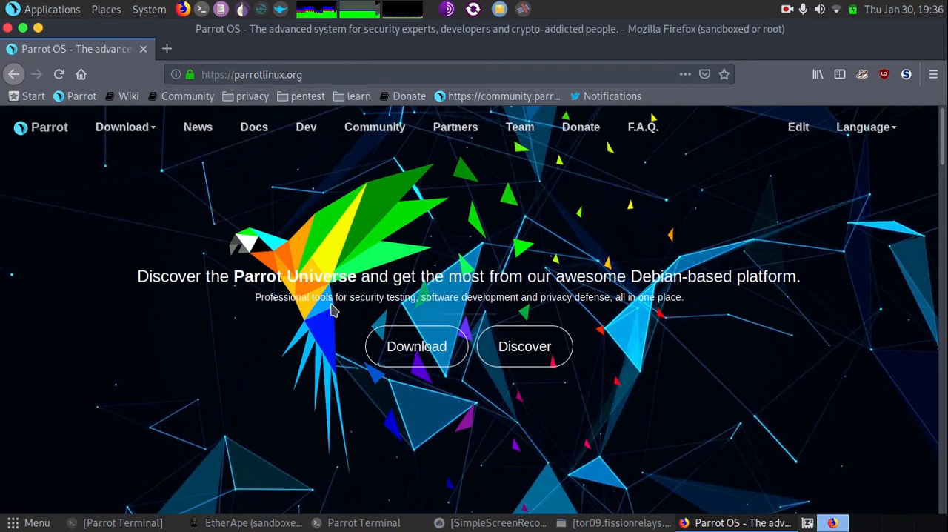
pyautogui.moveTo(302, 236)
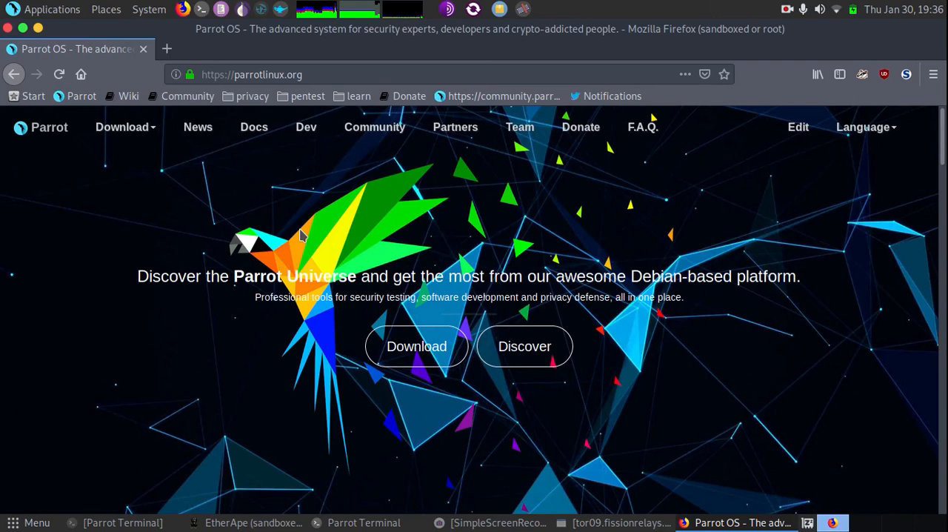
pyautogui.moveTo(273, 193)
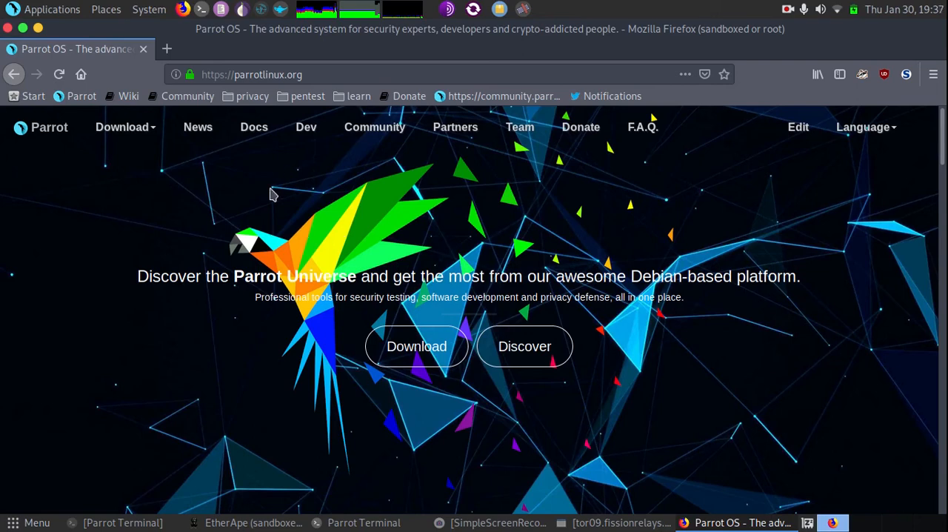
pyautogui.moveTo(205, 163)
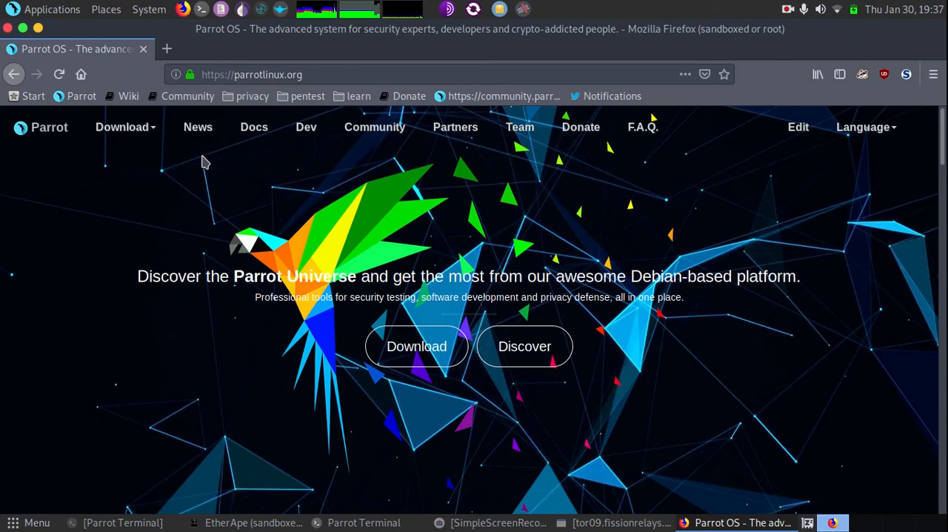
pyautogui.moveTo(276, 145)
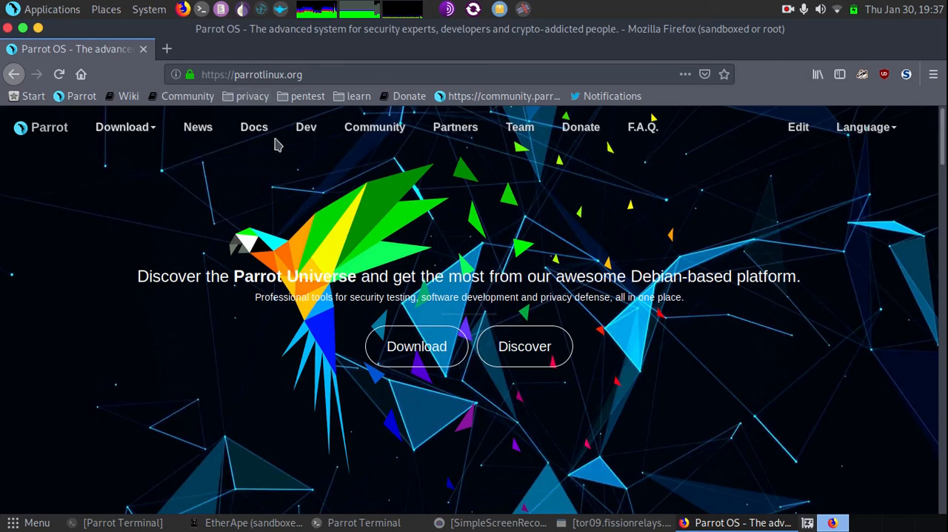
pyautogui.moveTo(303, 95)
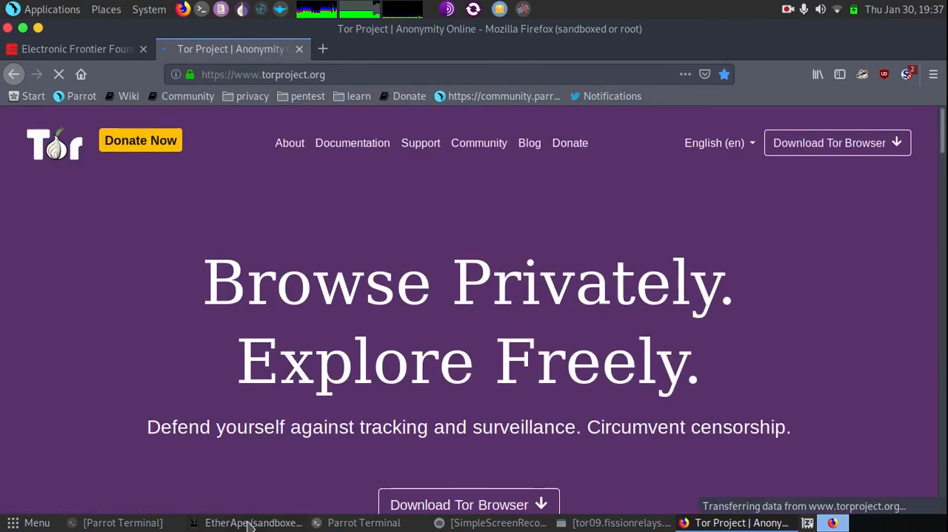
pyautogui.click(253, 522)
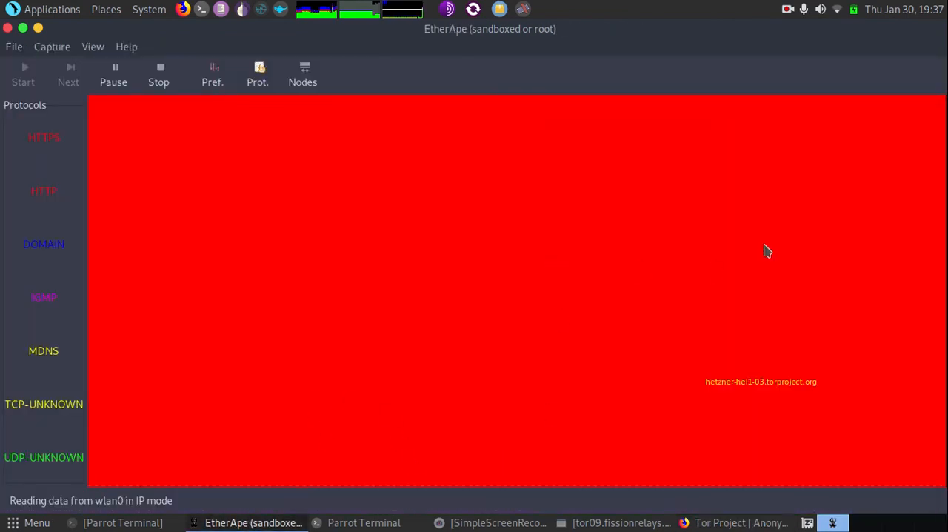
pyautogui.moveTo(459, 258)
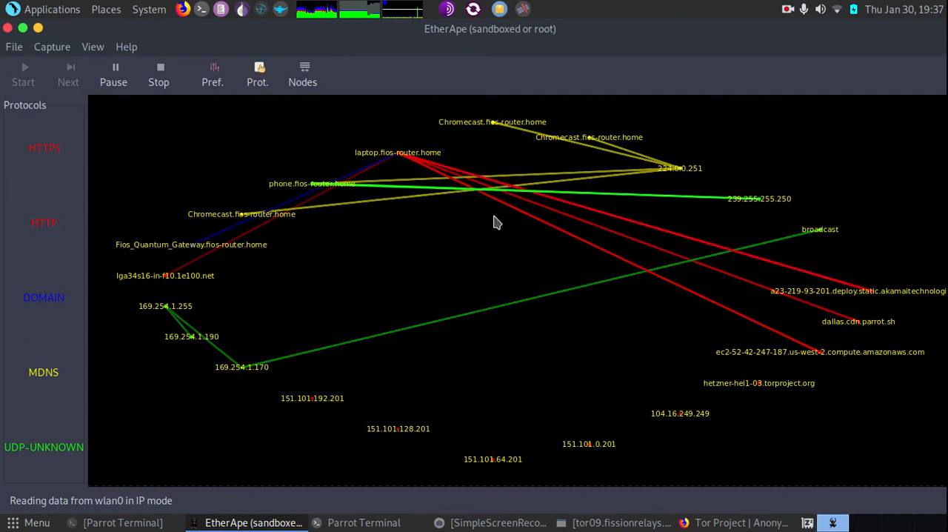
pyautogui.moveTo(808, 359)
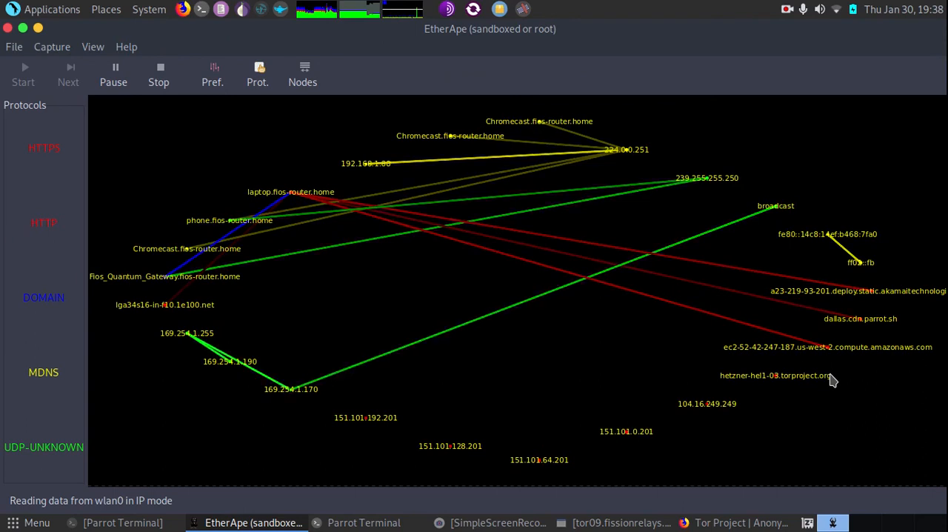
pyautogui.moveTo(747, 349)
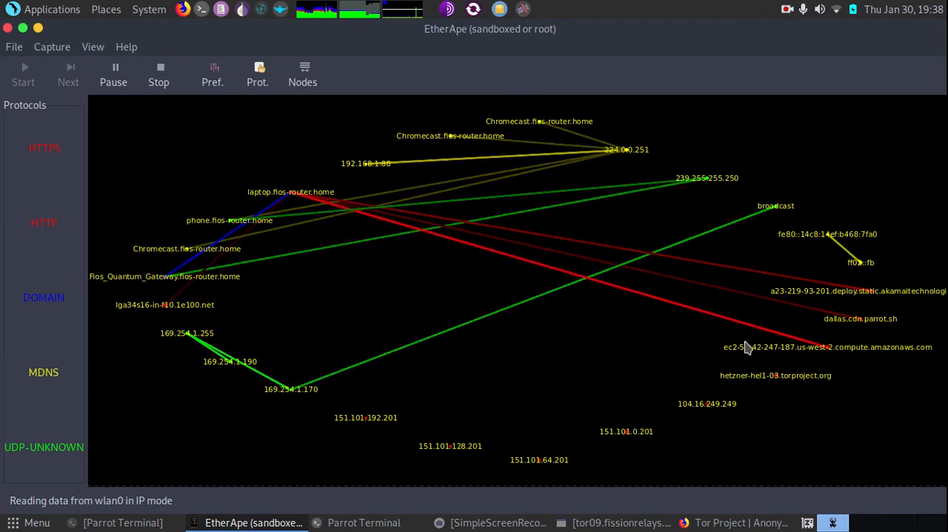